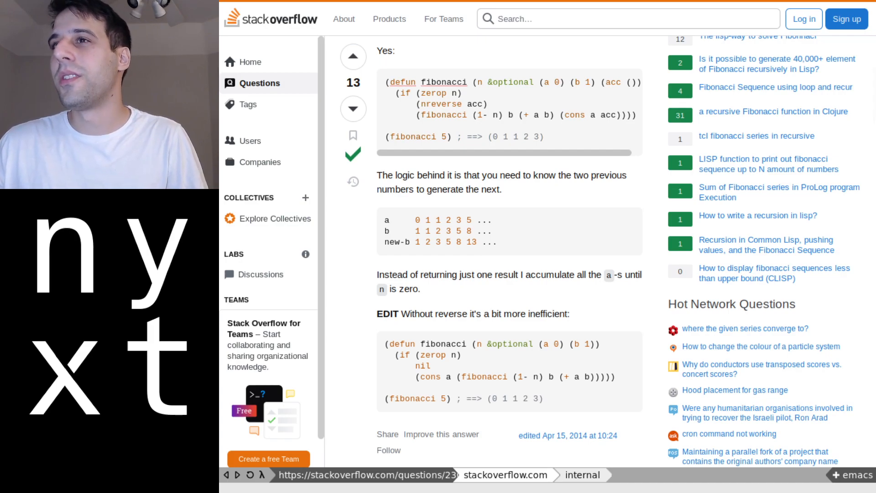
mouse_move(534, 271)
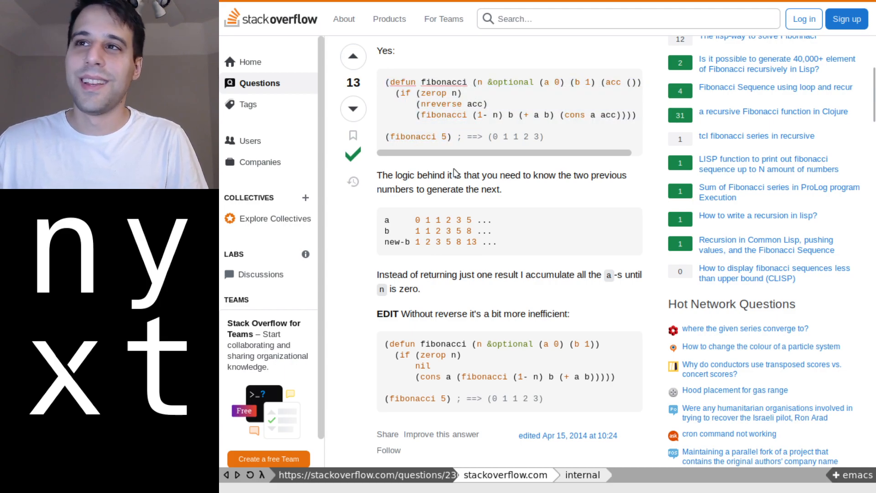
mouse_move(474, 189)
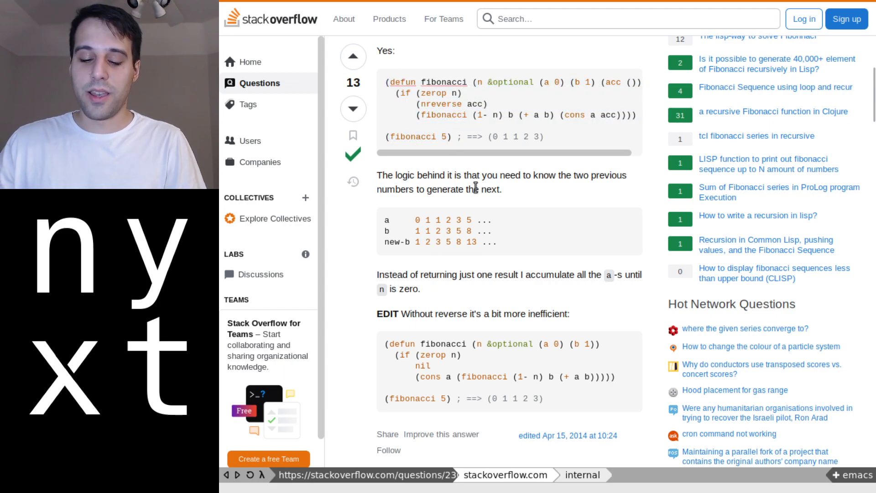
Run the visual-mode command from the Execute command prompt on the Stack Overflow page
key("ctrl+space")
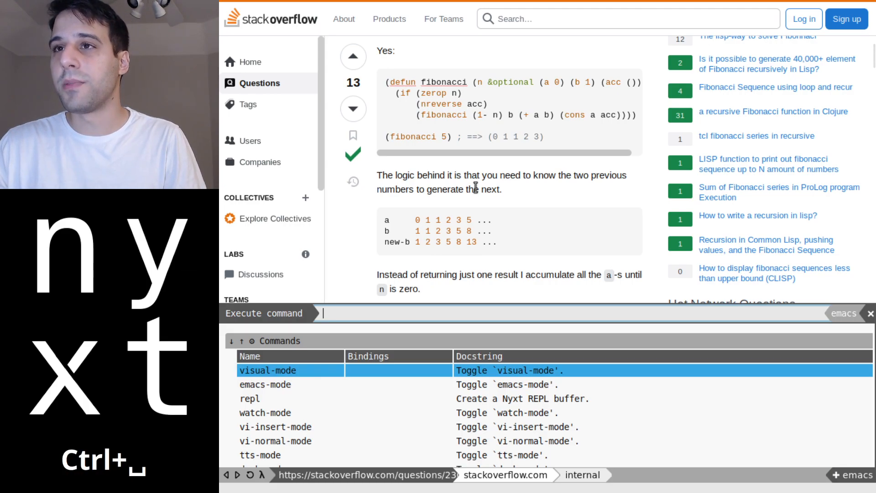
type("visual-mode")
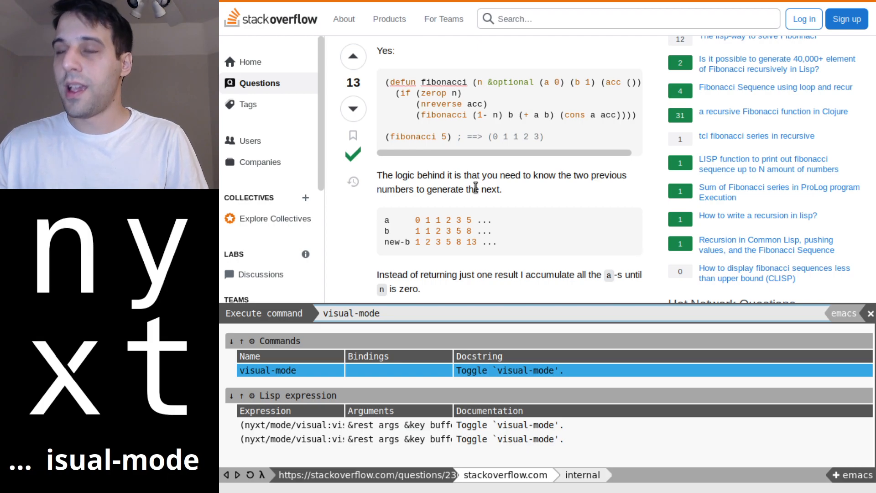
key("Return")
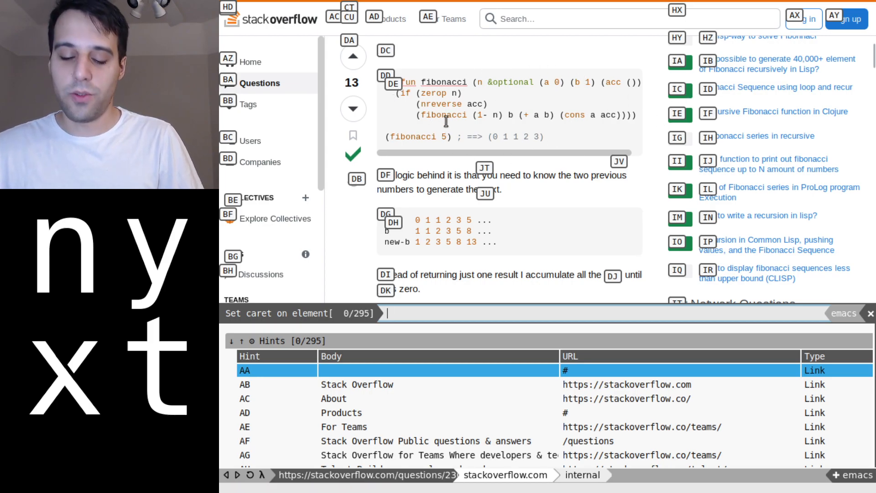
Select hint DE for the first code block and move the caret onto the word defun
type("de")
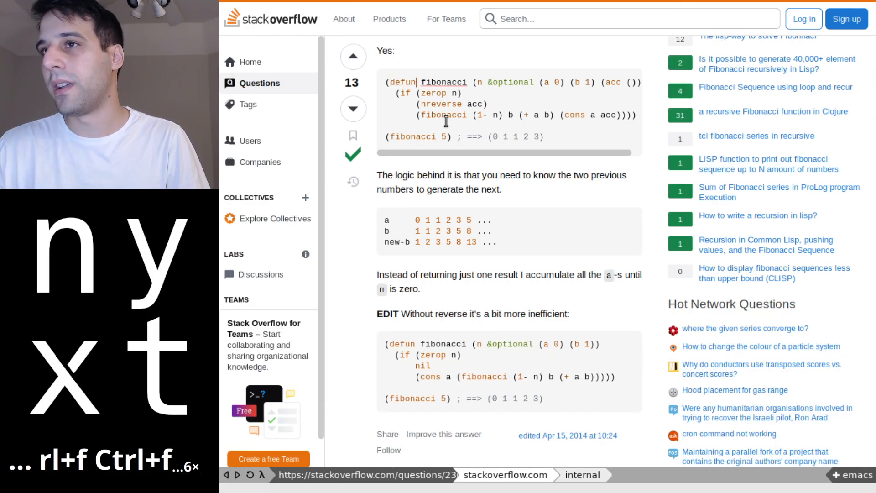
key("Alt+b")
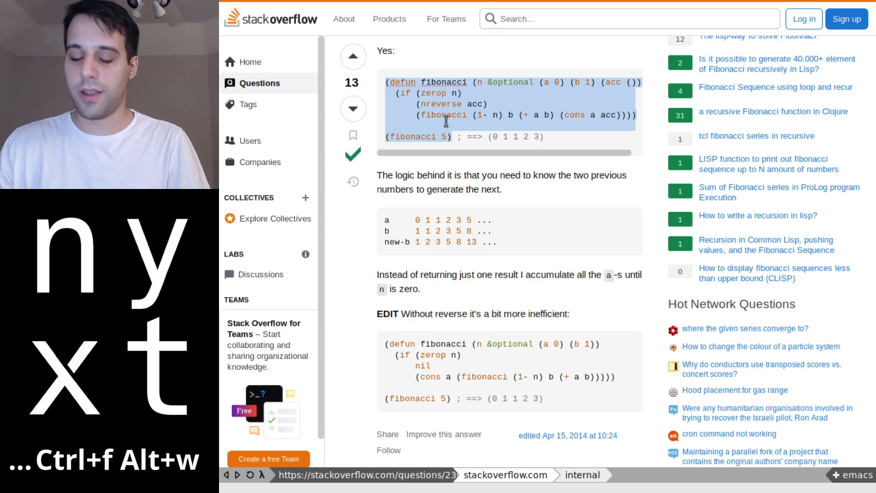
Leave visual mode after copying the fibonacci definition and bring up the buffer list
key("Ctrl+g")
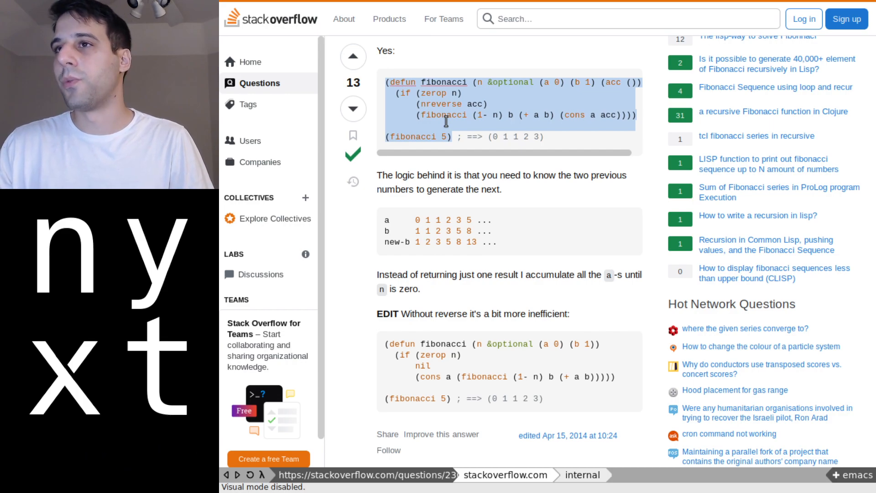
key("Ctrl+x b")
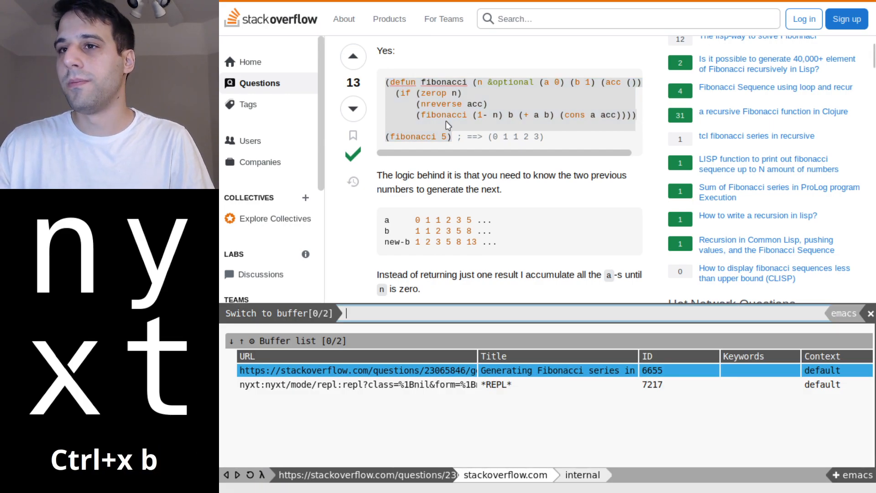